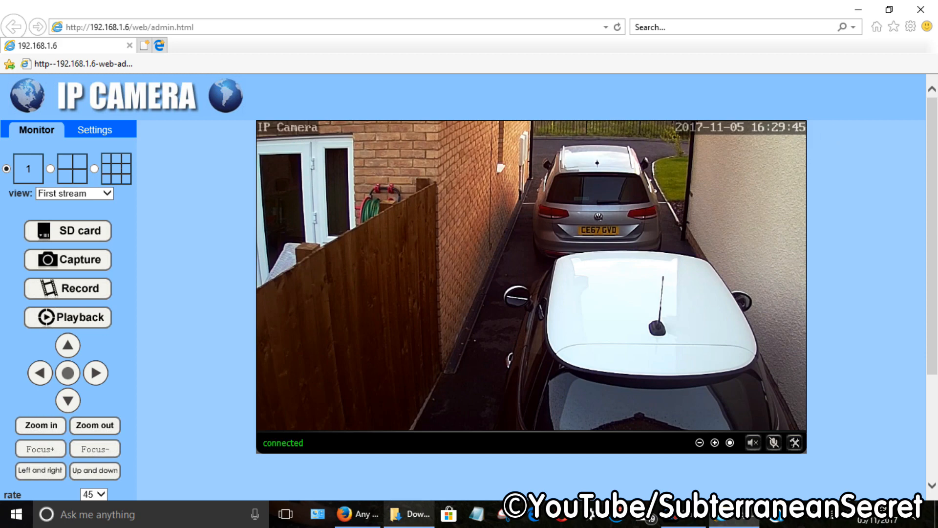
Bring up the Downloads folder holding the 18.6 MB camera recording
click(408, 514)
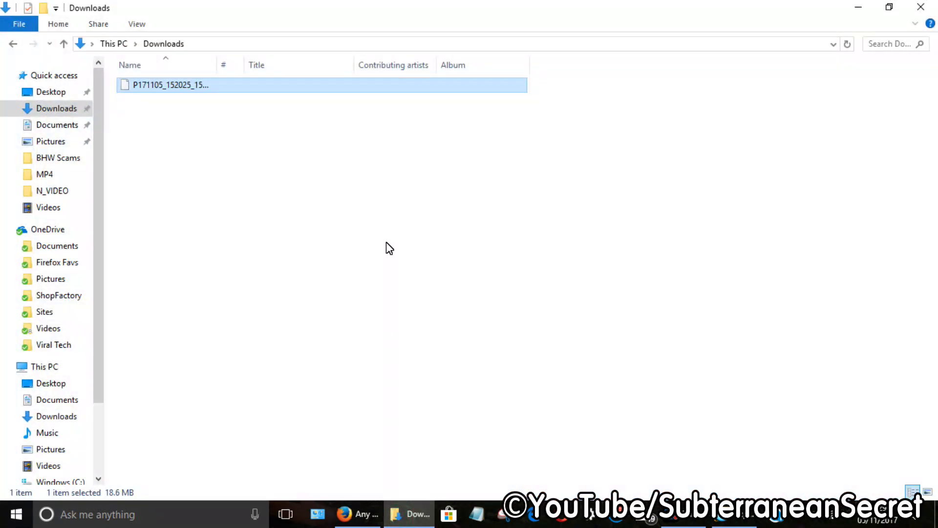
right_click(171, 84)
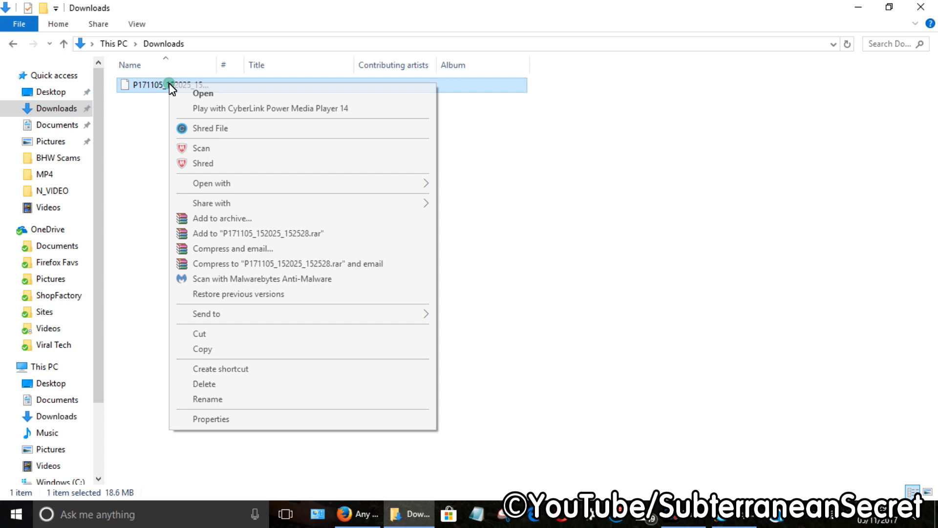
click(210, 418)
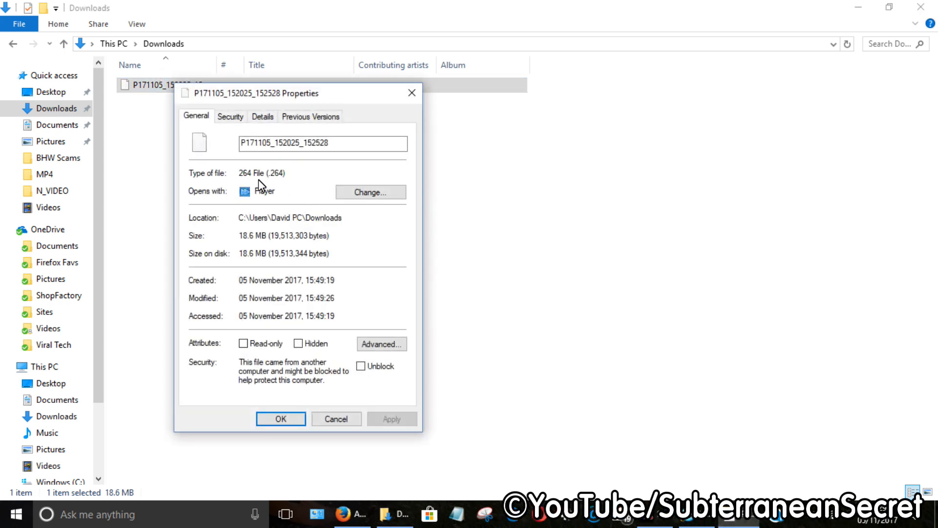
mouse_move(287, 188)
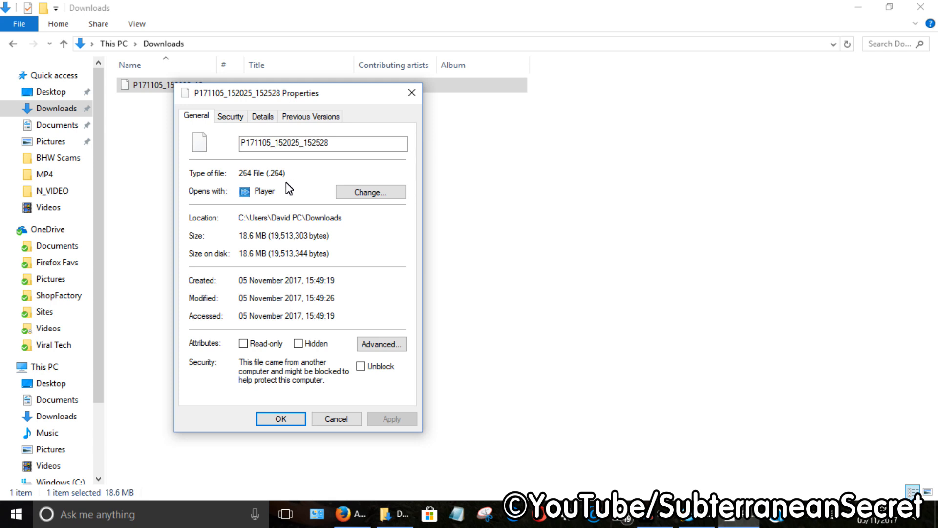
mouse_move(333, 197)
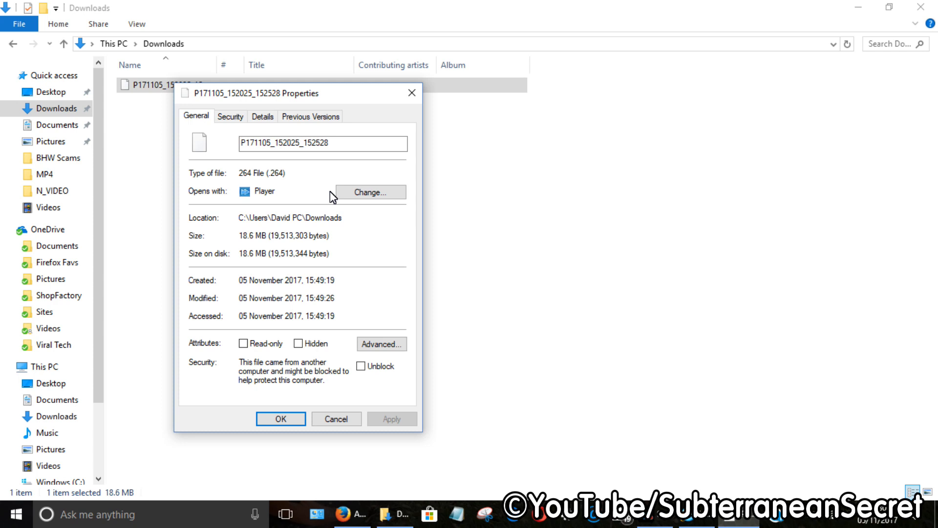
mouse_move(242, 179)
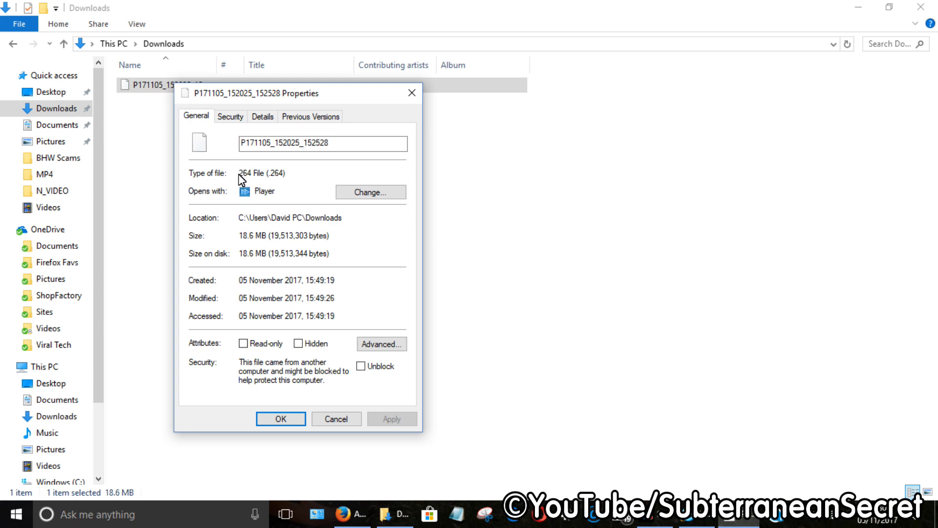
mouse_move(411, 94)
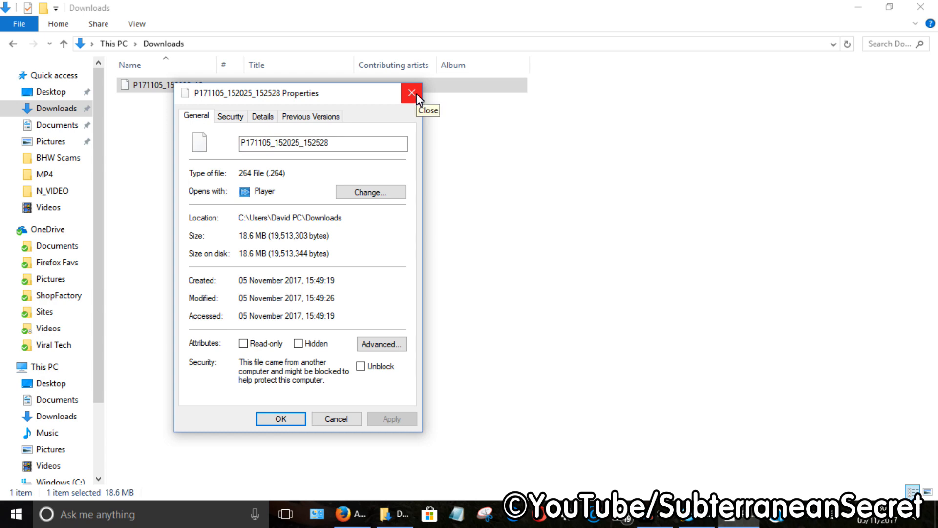
click(411, 93)
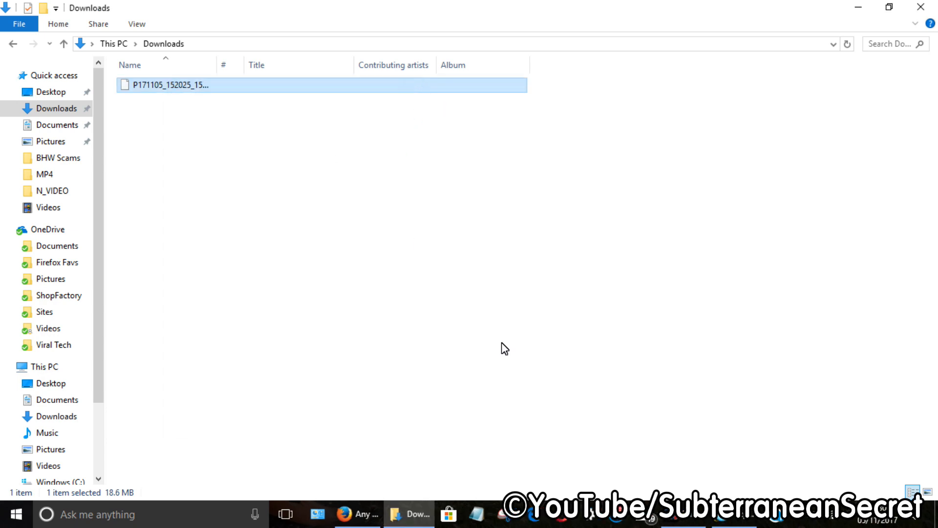
Switch to the Firefox window showing CNET's Any Video Converter download page
click(357, 514)
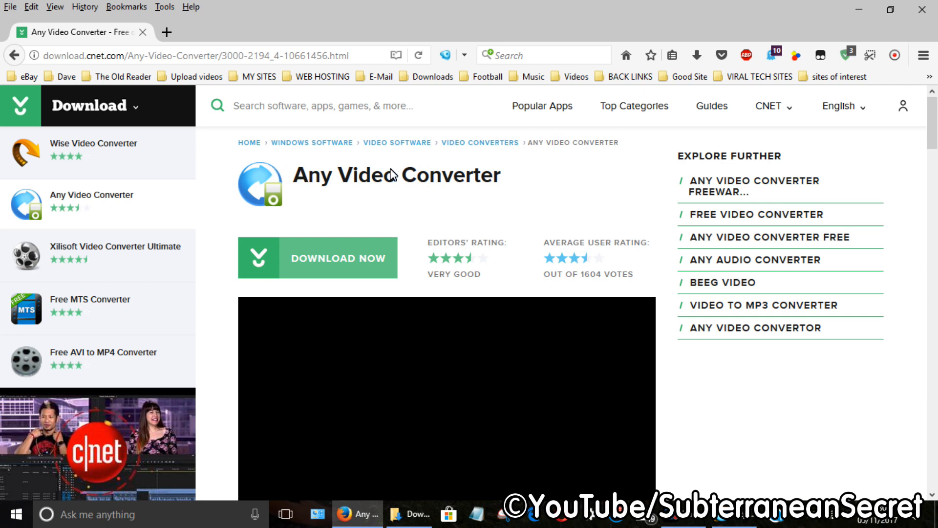
mouse_move(505, 184)
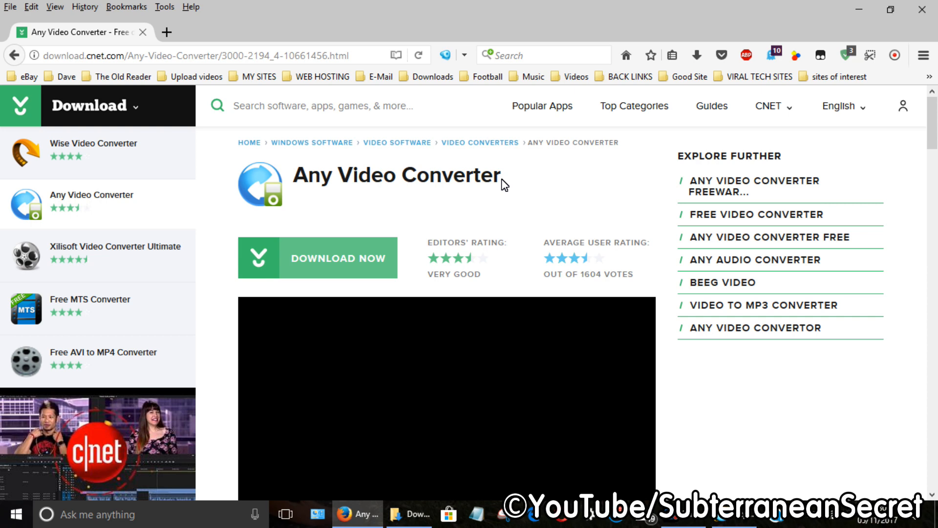
mouse_move(373, 190)
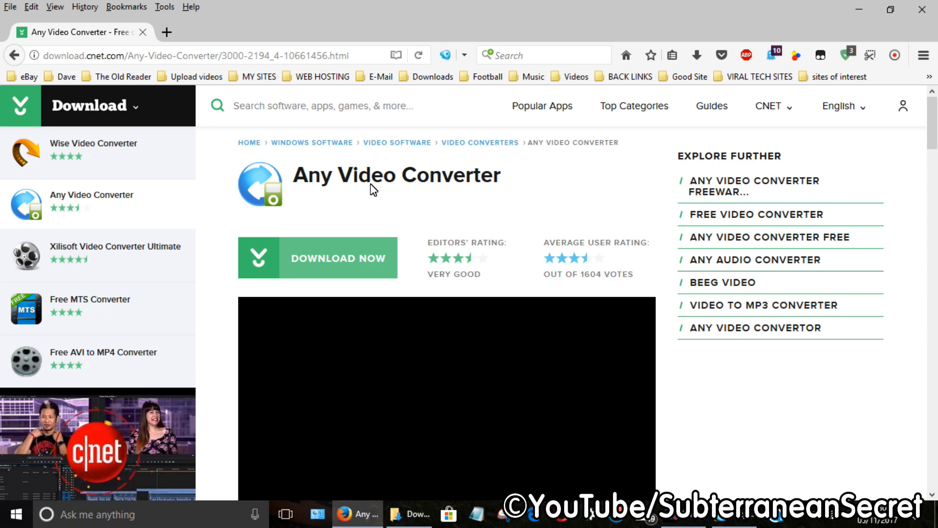
mouse_move(856, 9)
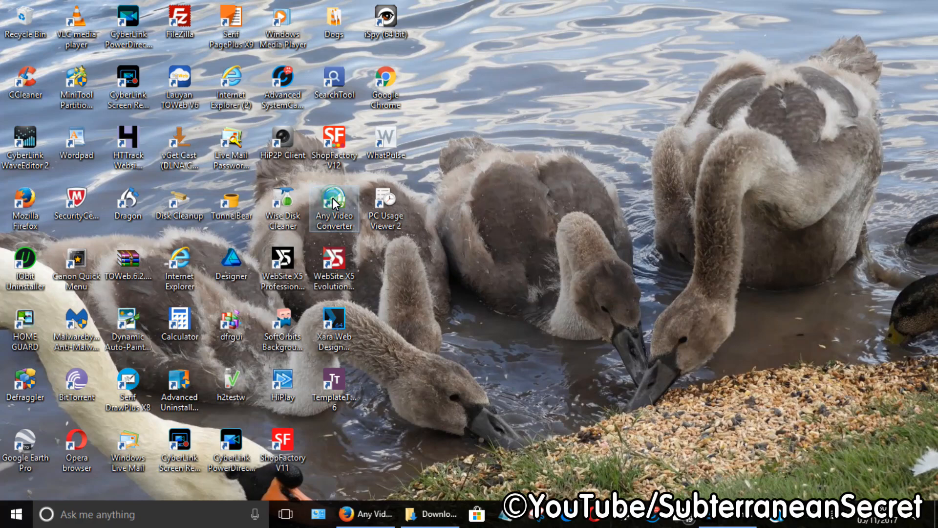
Launch Any Video Converter from its desktop shortcut
double_click(334, 206)
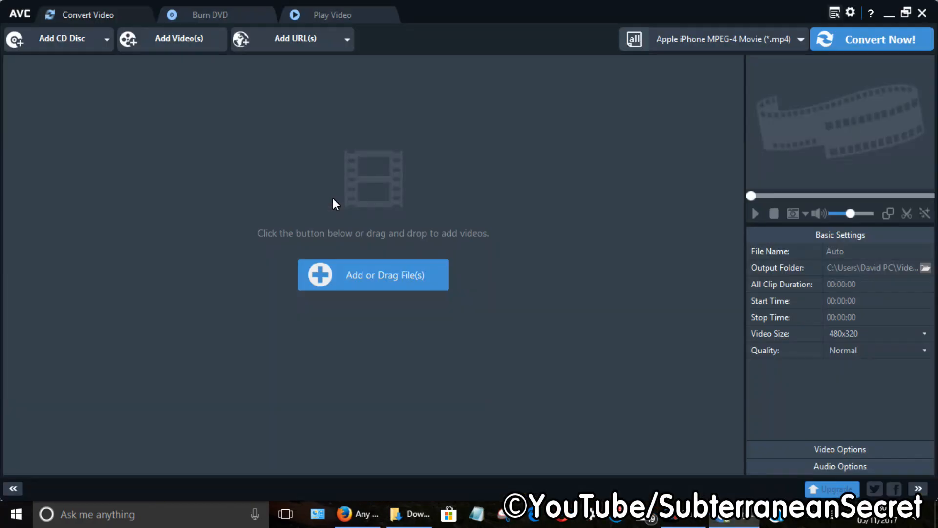
mouse_move(322, 295)
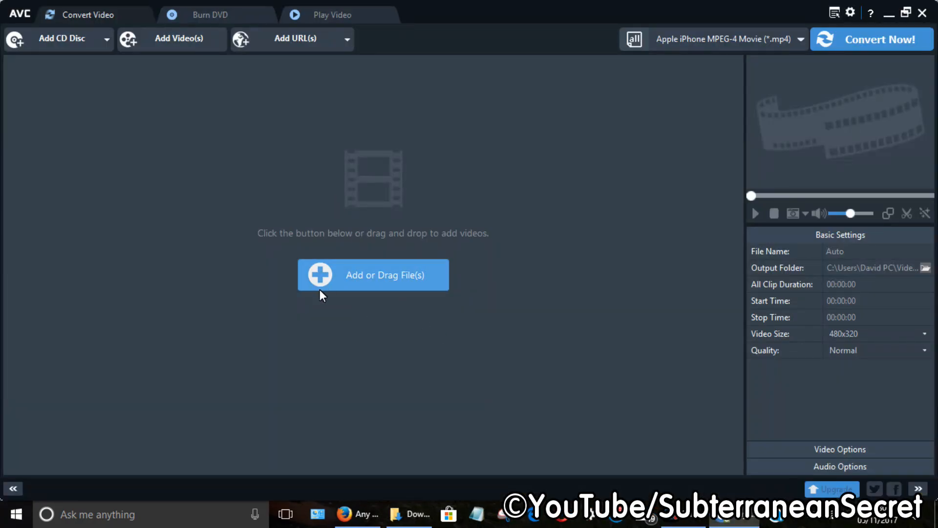
mouse_move(363, 280)
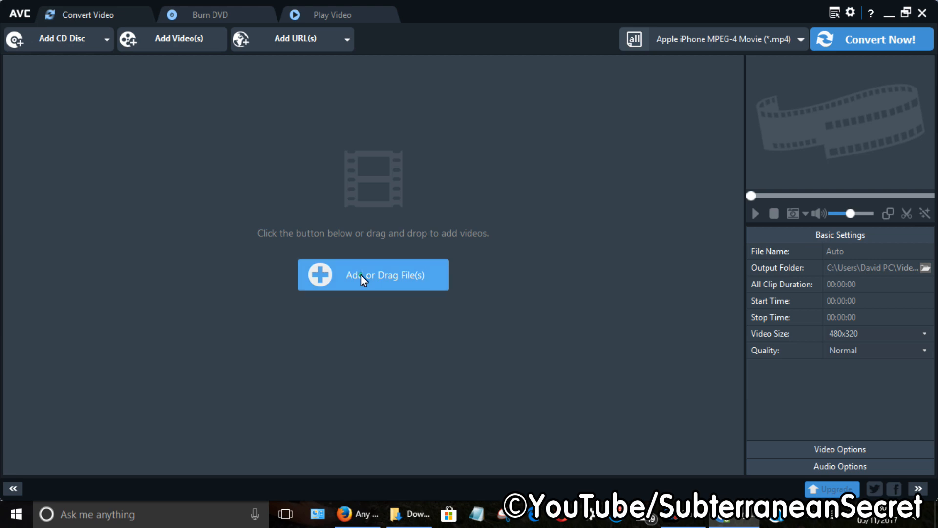
Add the .264 recording P171105_152025_152528 using the All Files (*.*) filter
click(373, 275)
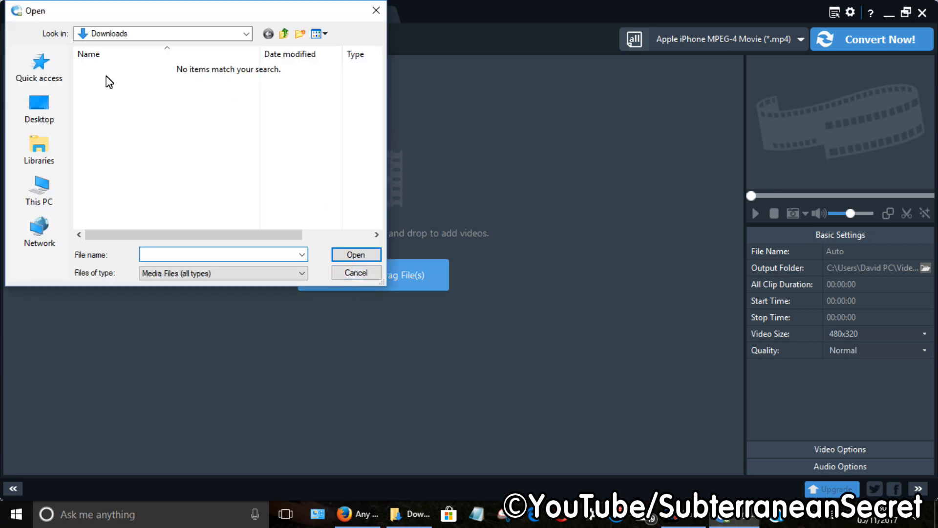
mouse_move(289, 216)
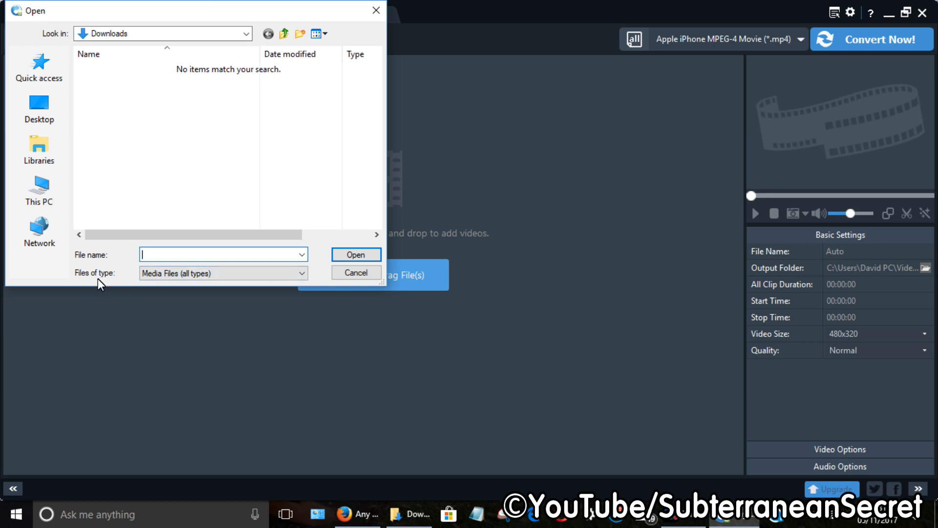
click(224, 273)
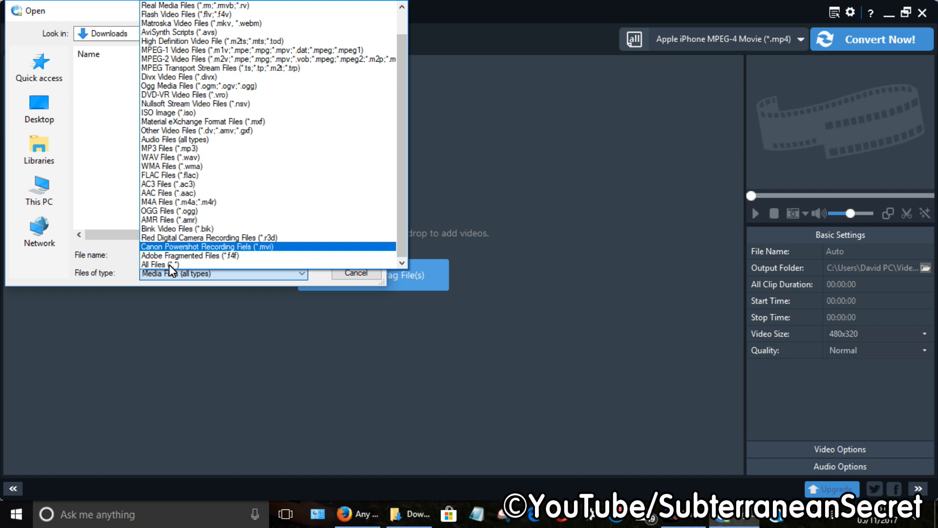
click(160, 264)
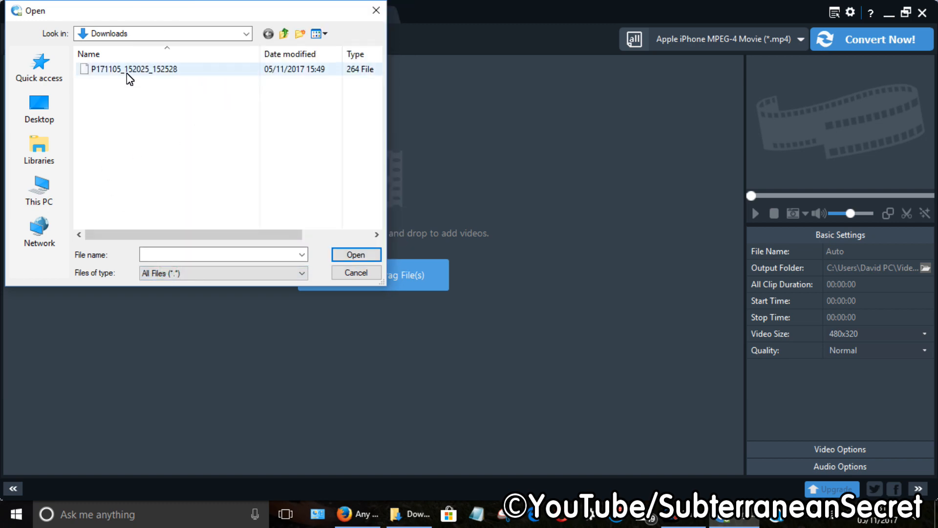
click(355, 254)
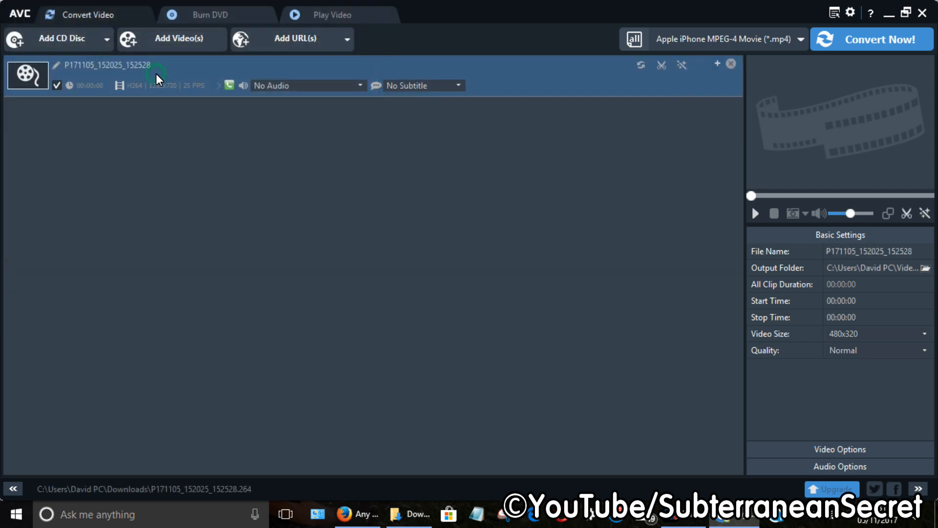
mouse_move(159, 94)
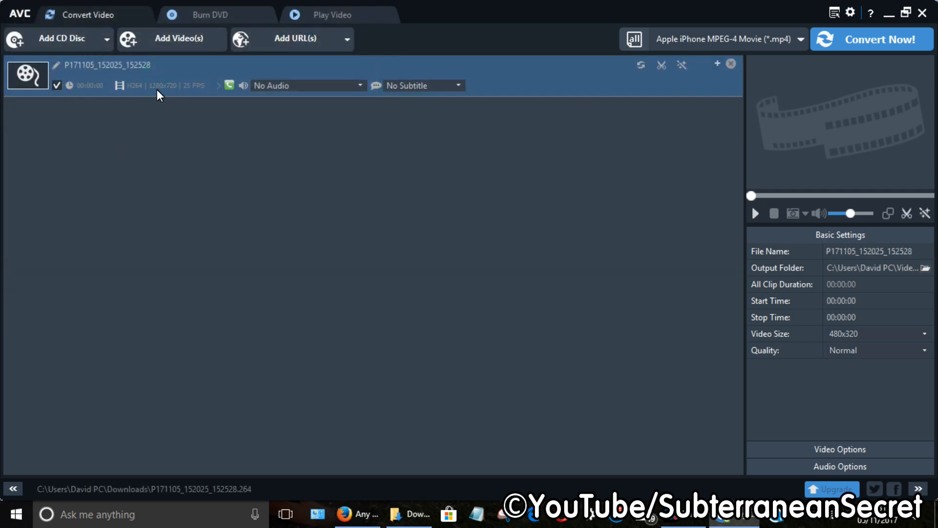
mouse_move(148, 98)
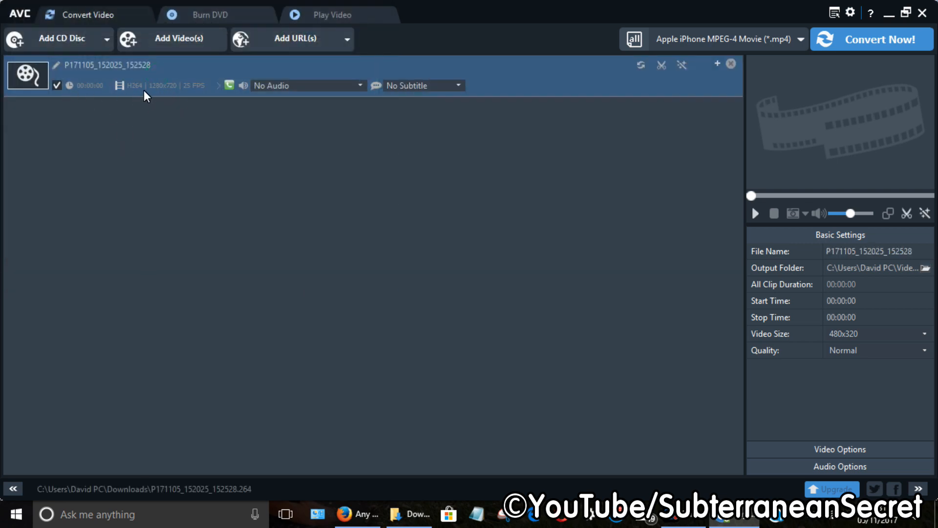
mouse_move(175, 100)
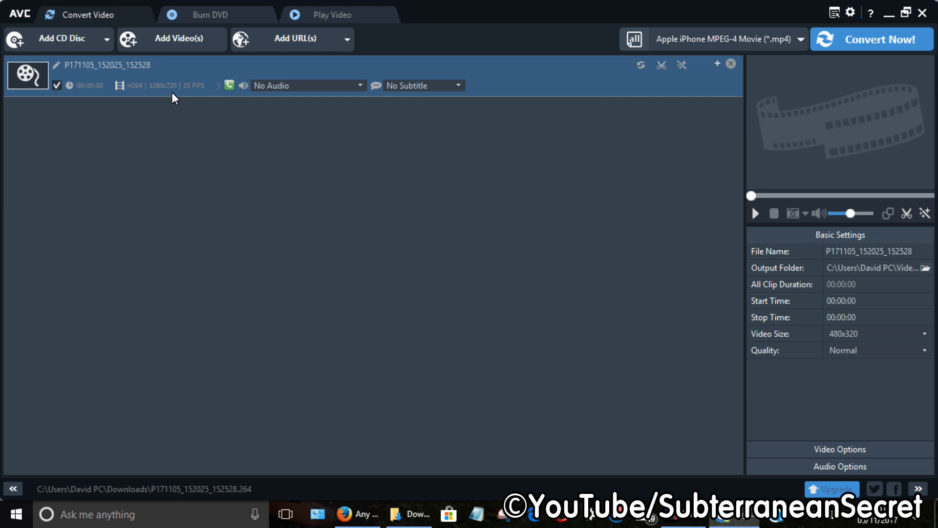
mouse_move(194, 94)
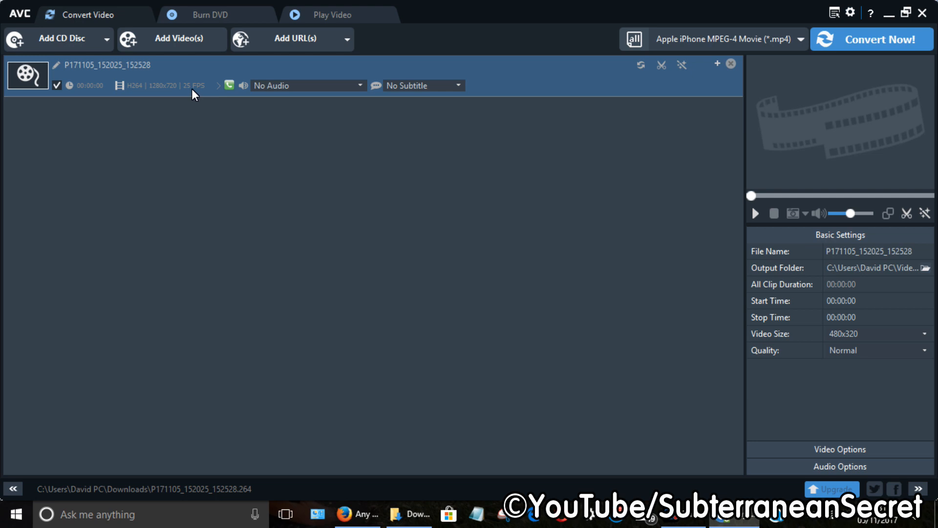
mouse_move(327, 151)
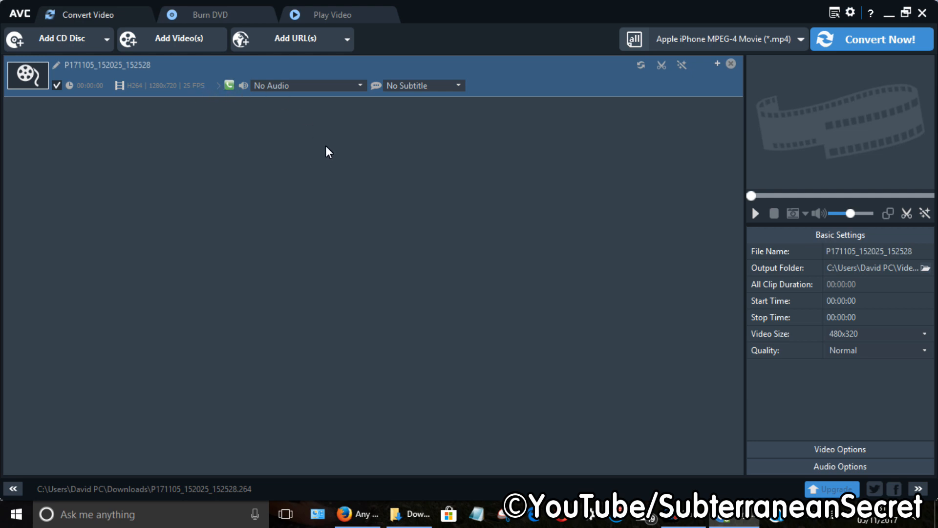
mouse_move(343, 131)
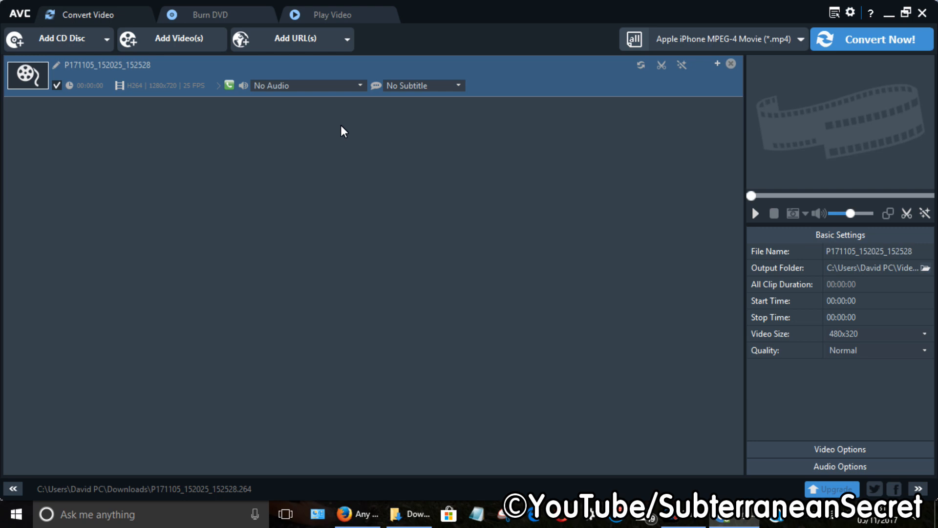
mouse_move(509, 259)
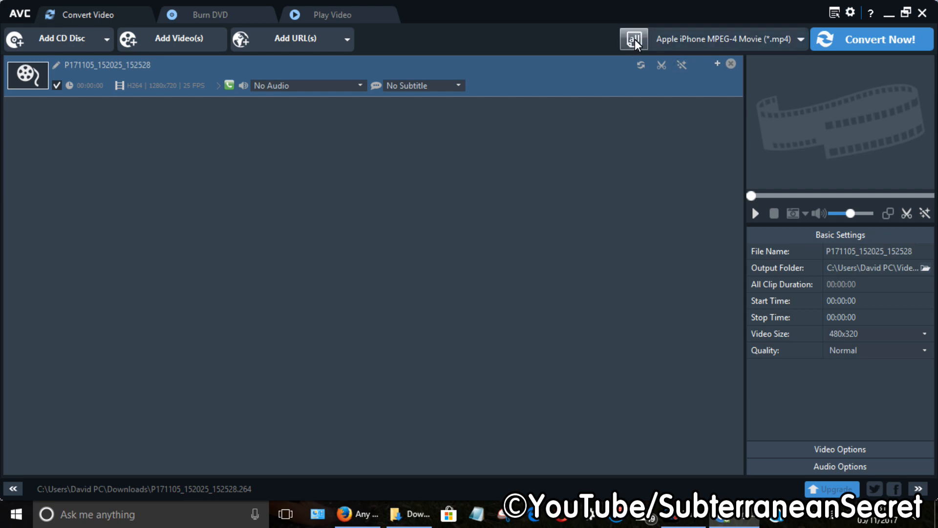
Choose Customized MP4 Movie (*.mp4) under Common Video Formats as the output profile
click(633, 39)
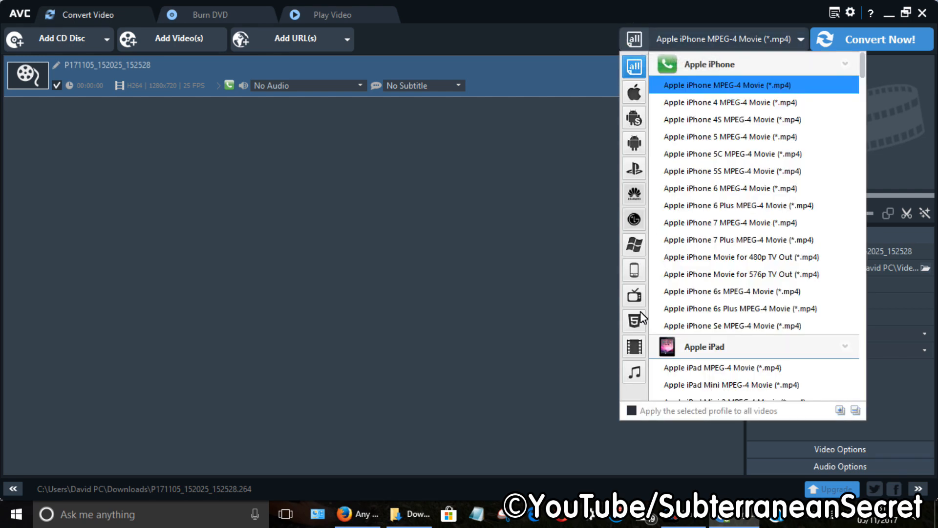
click(633, 346)
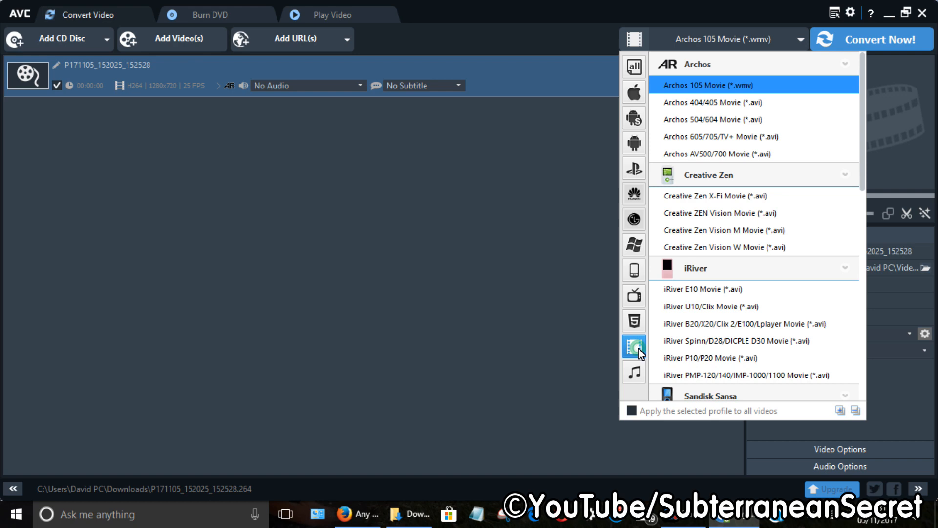
scroll(down, 3)
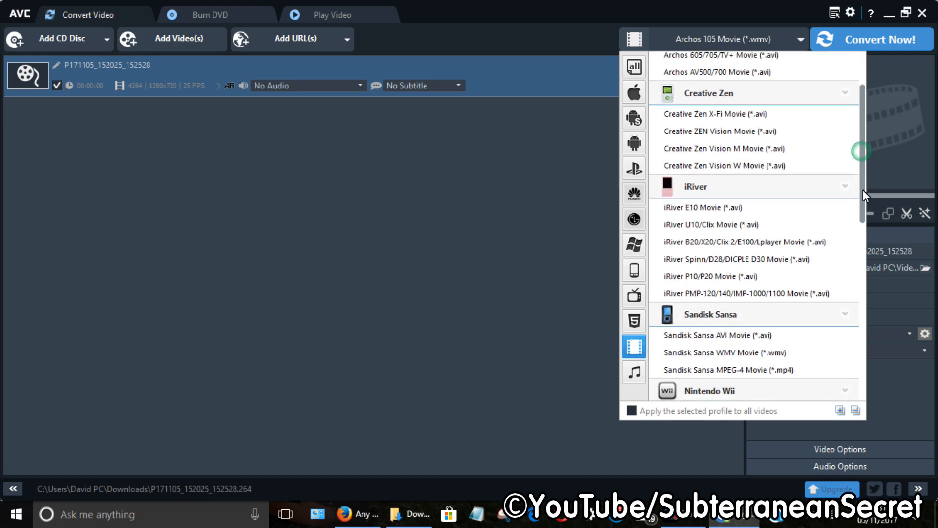
scroll(down, 3)
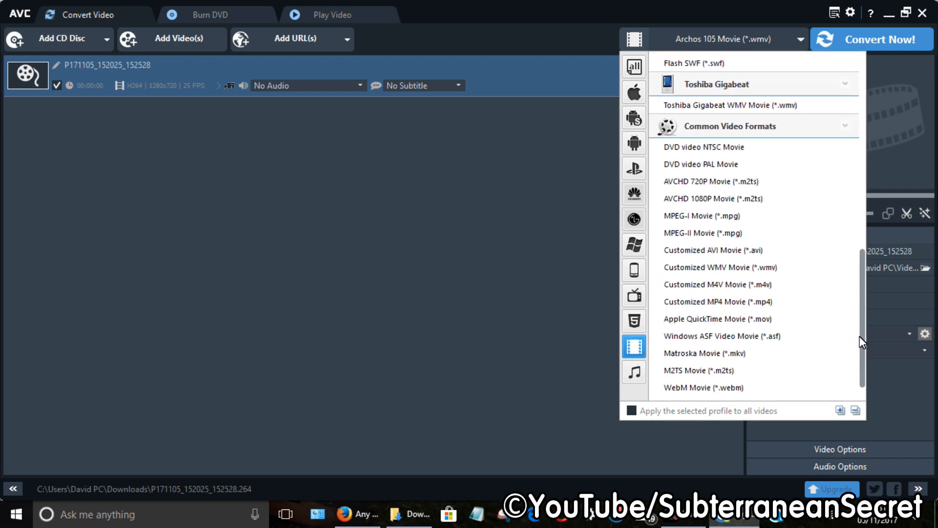
scroll(down, 3)
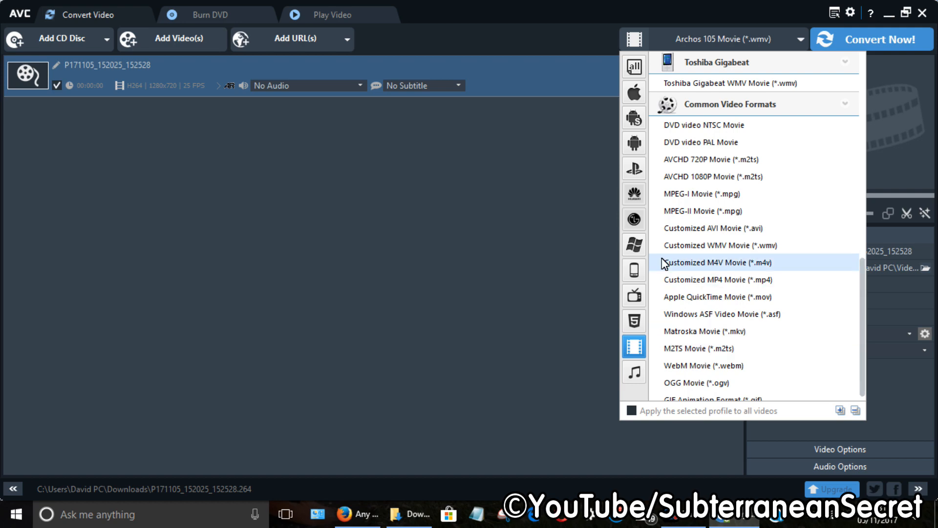
mouse_move(724, 280)
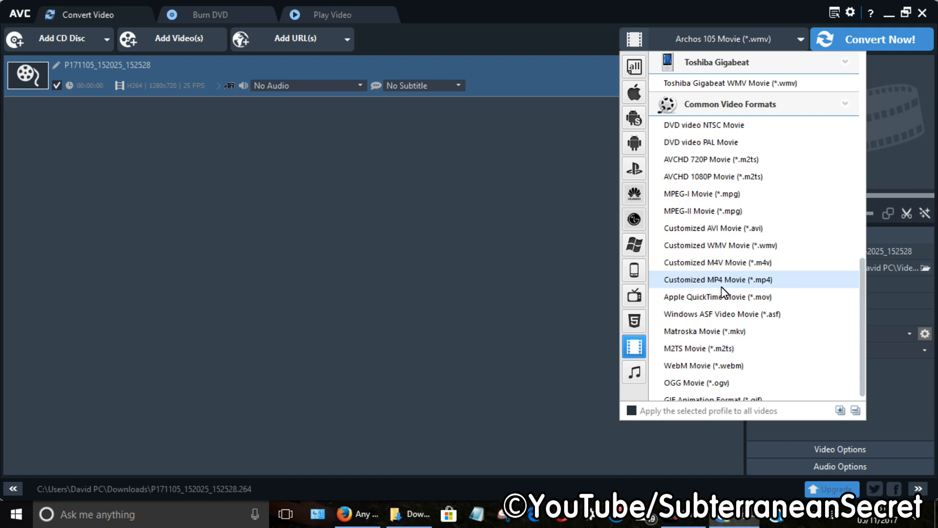
click(716, 280)
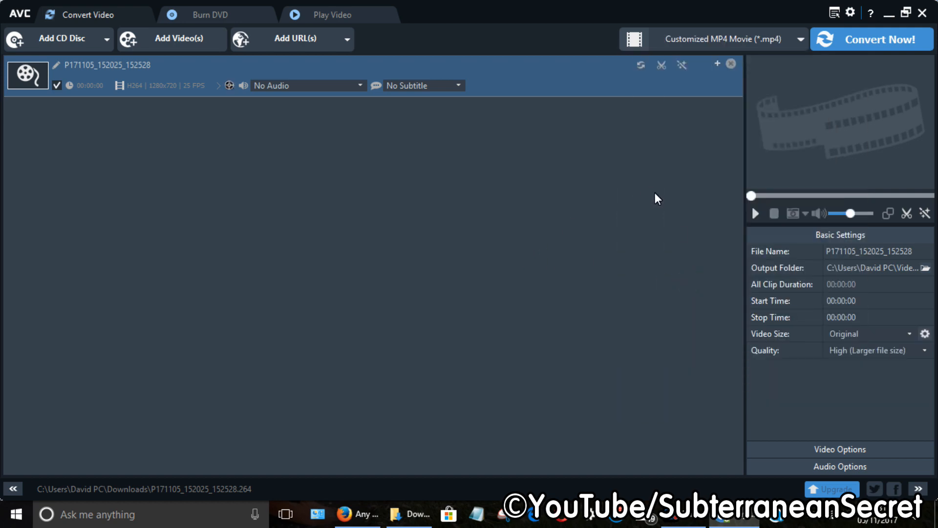
mouse_move(881, 333)
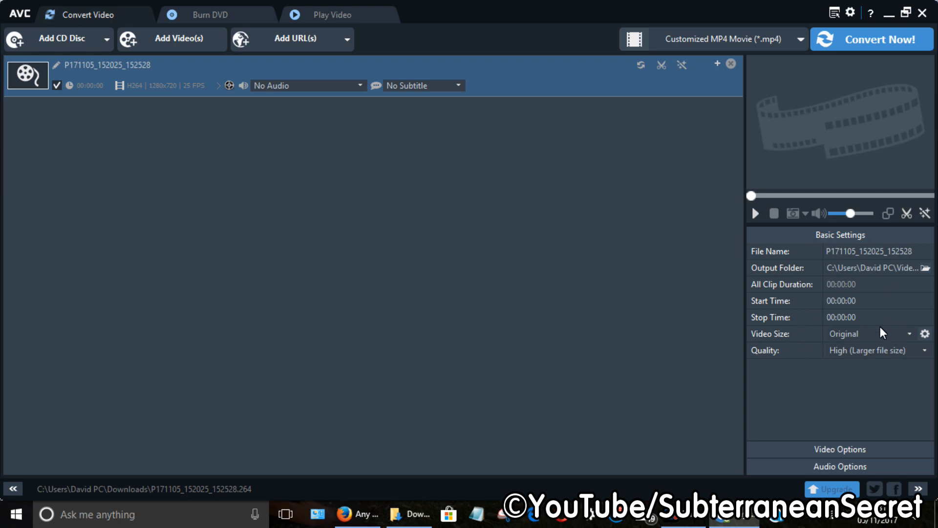
mouse_move(877, 346)
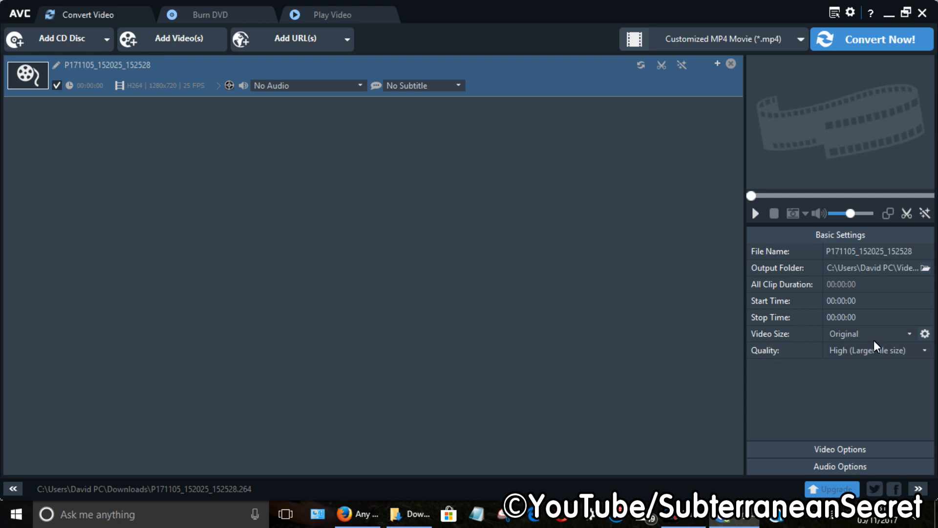
mouse_move(854, 341)
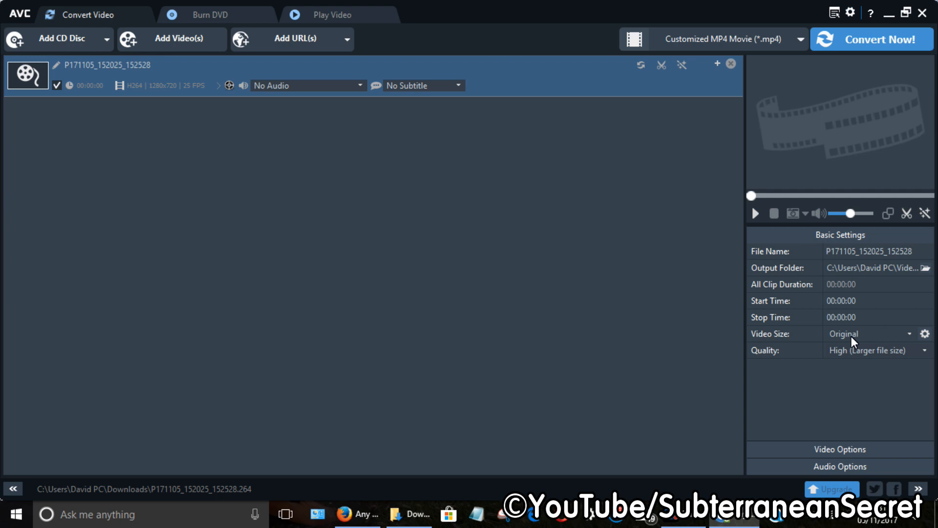
mouse_move(869, 358)
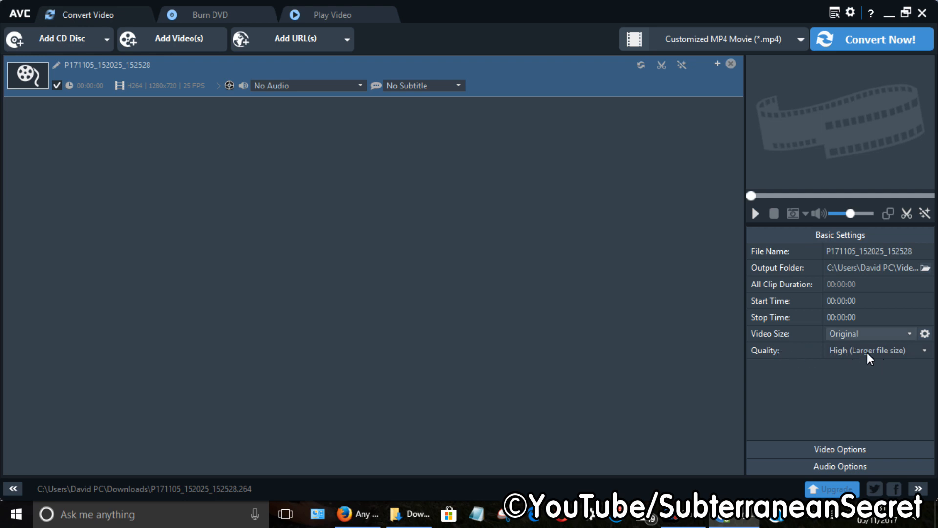
mouse_move(815, 443)
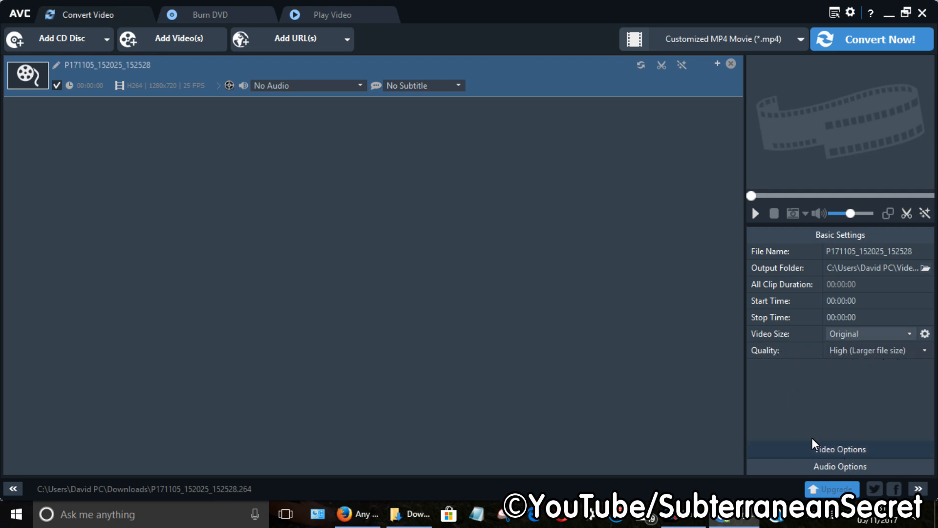
In Video Options, set Video Bitrate to original bitrate
click(840, 448)
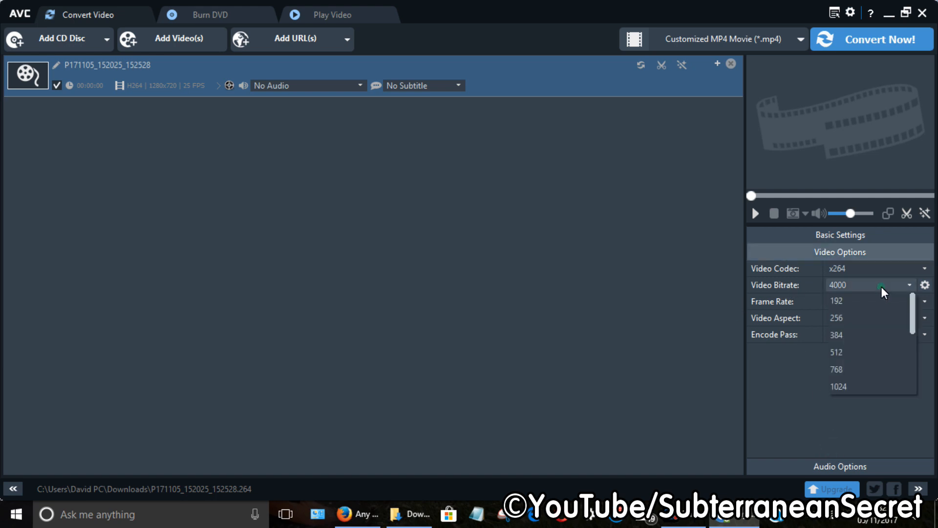
scroll(down, 3)
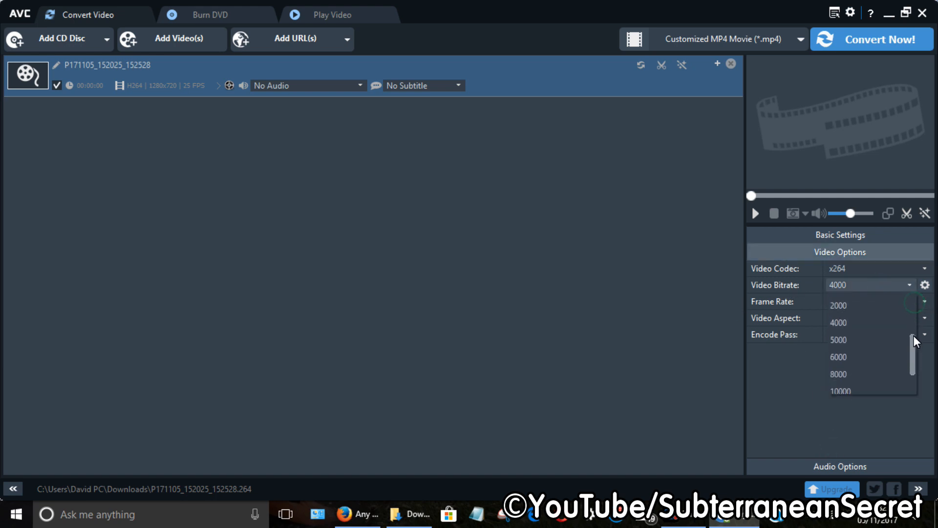
click(856, 285)
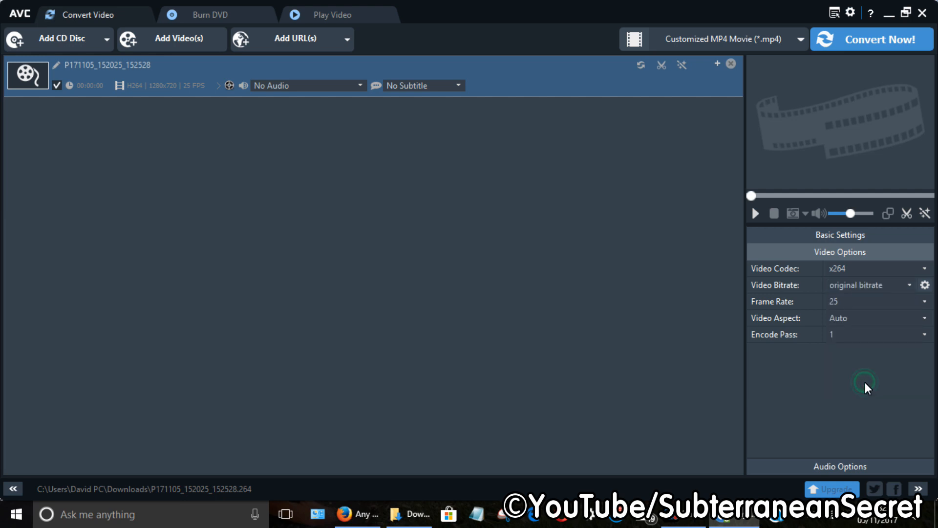
mouse_move(842, 309)
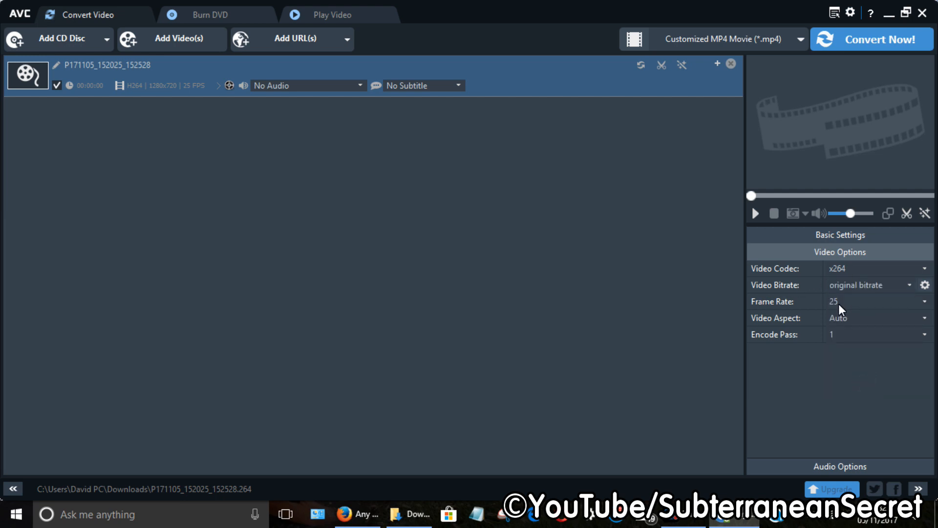
mouse_move(826, 309)
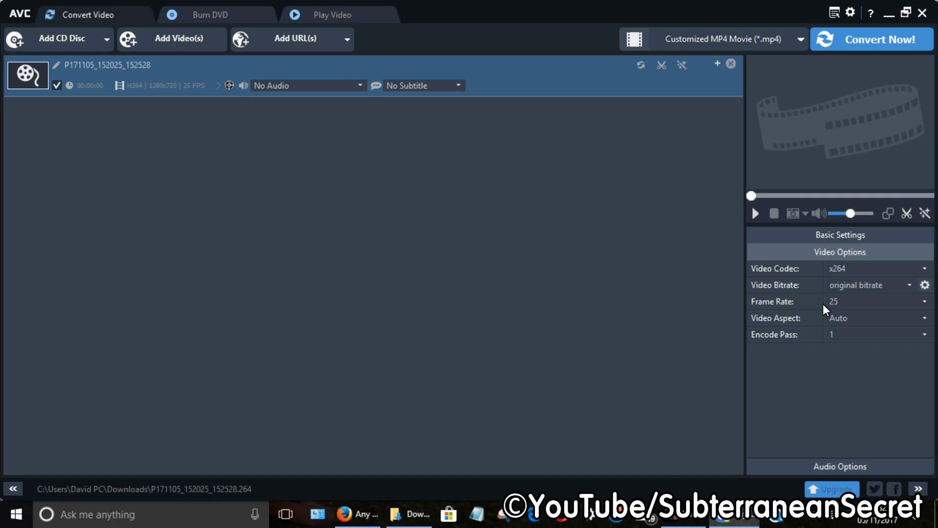
mouse_move(808, 339)
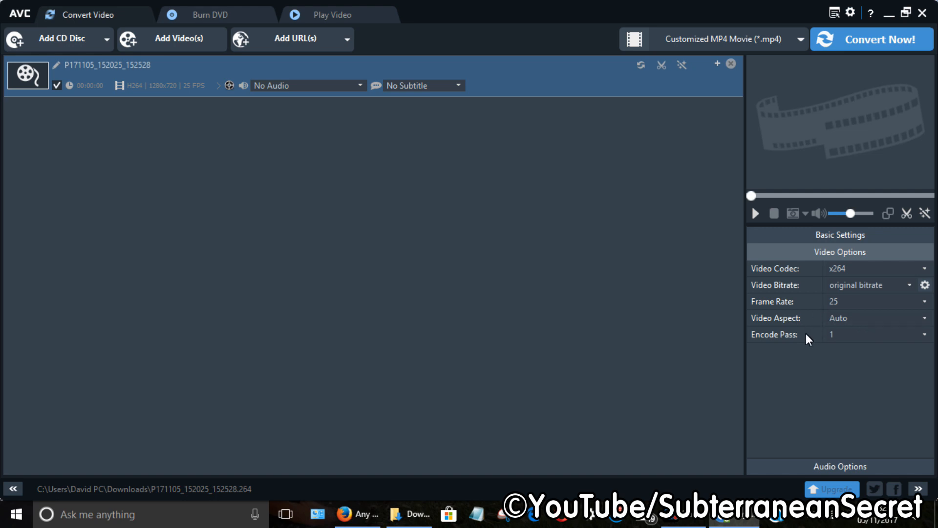
mouse_move(845, 340)
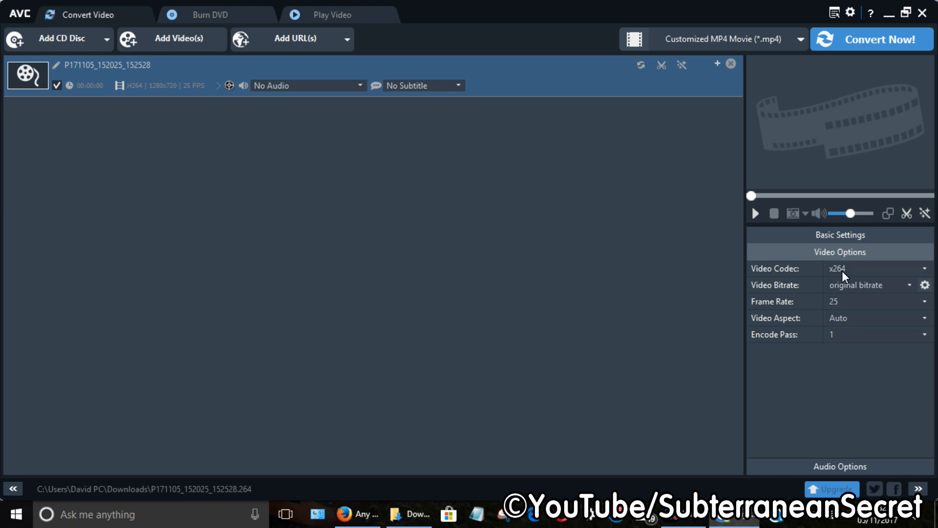
mouse_move(840, 280)
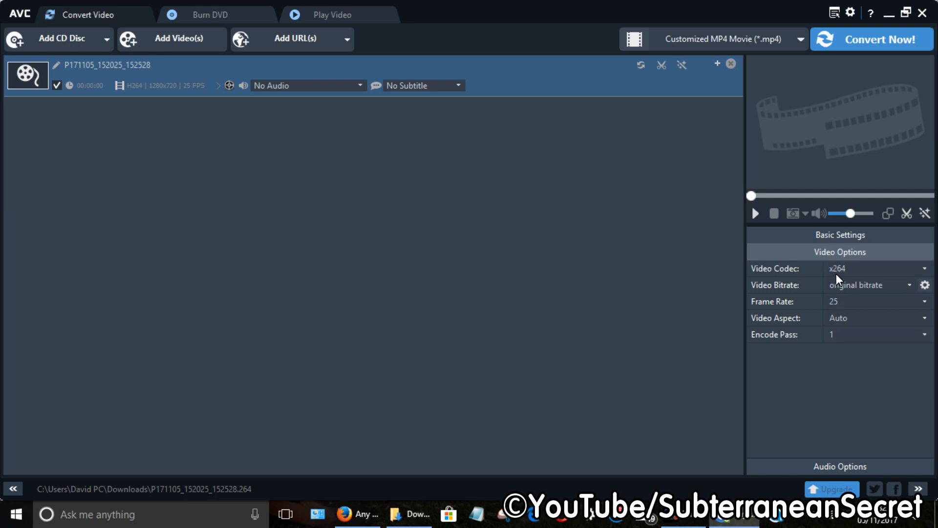
mouse_move(123, 111)
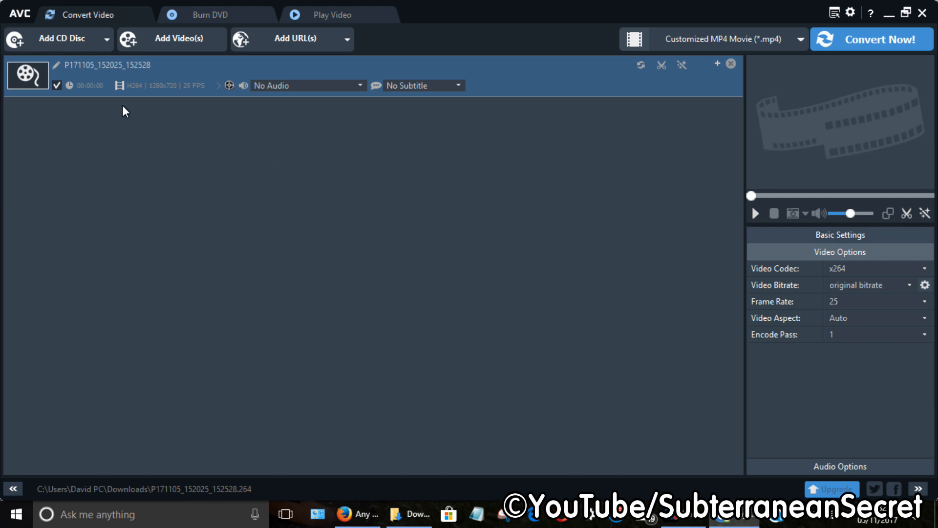
mouse_move(884, 45)
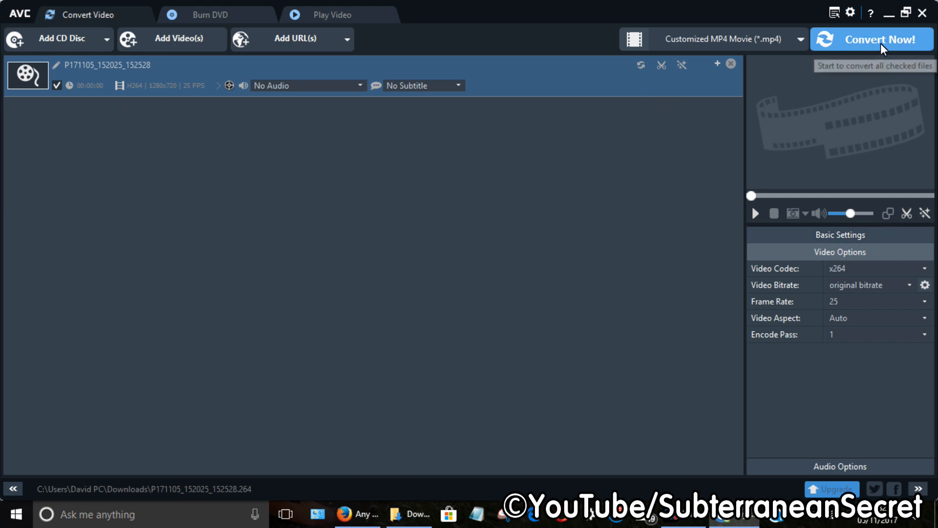
click(871, 38)
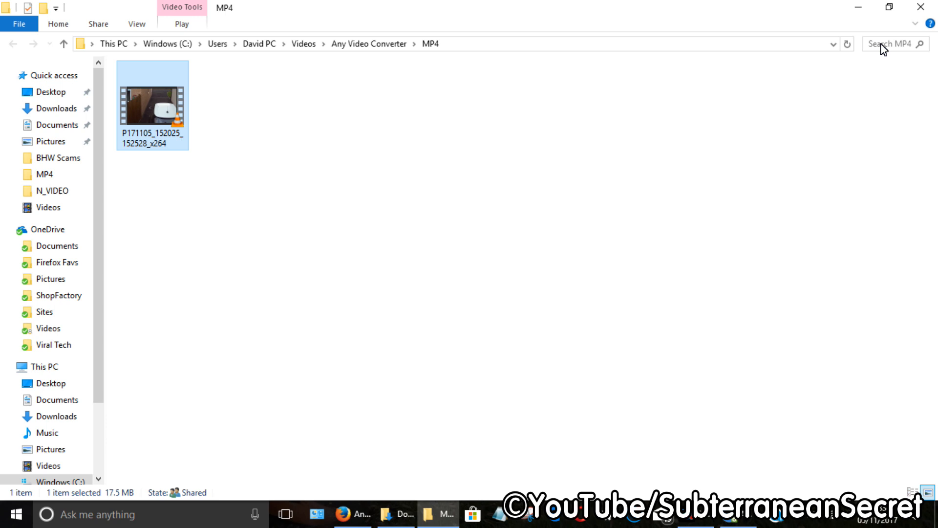
mouse_move(500, 34)
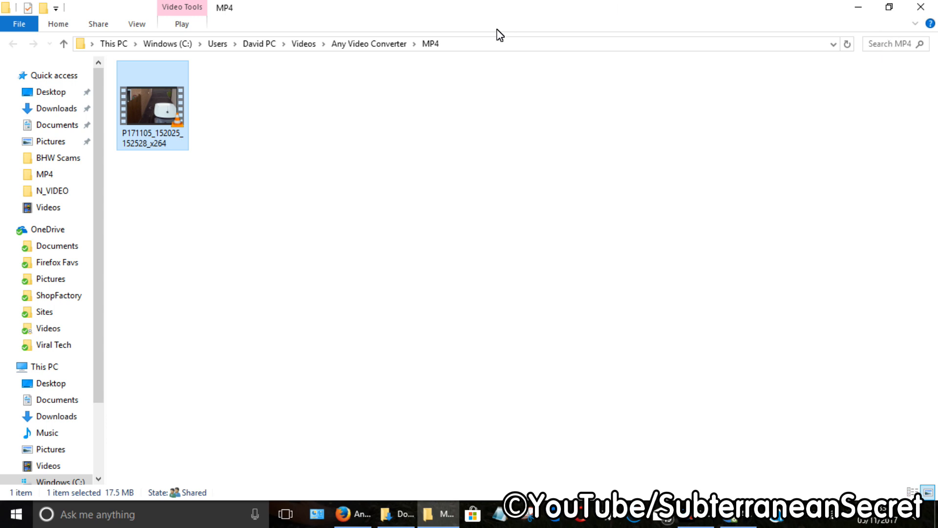
mouse_move(218, 54)
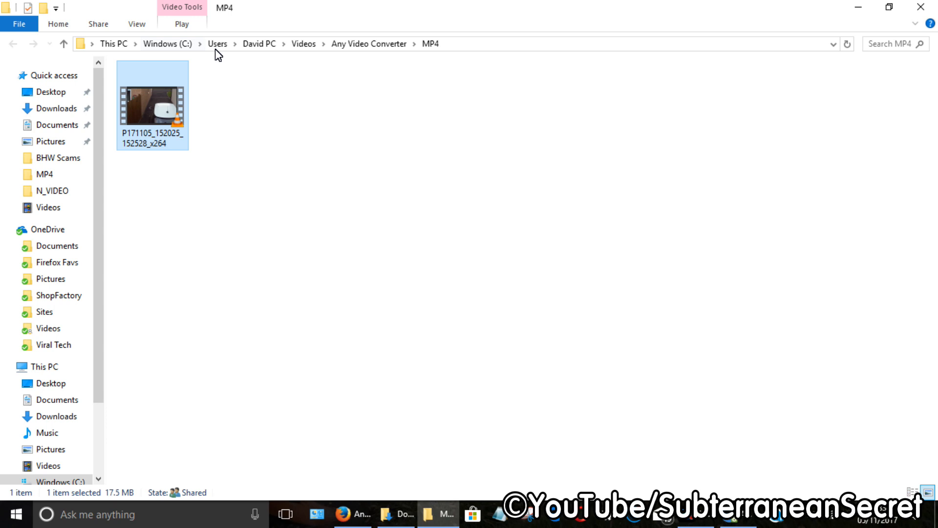
mouse_move(369, 43)
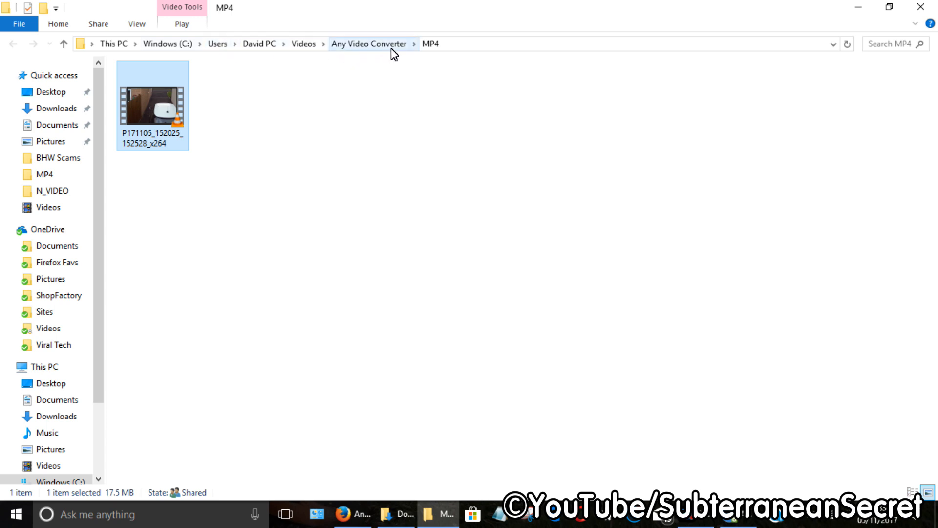
mouse_move(143, 119)
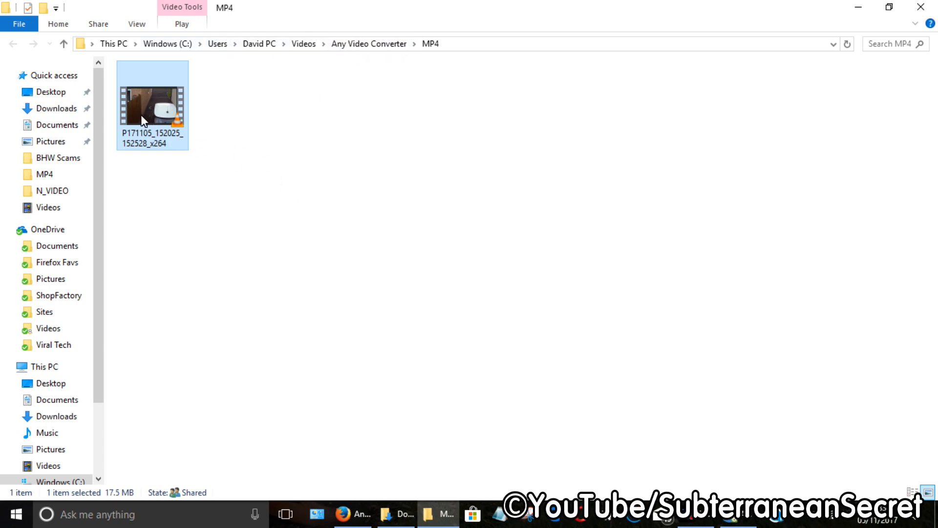
mouse_move(157, 122)
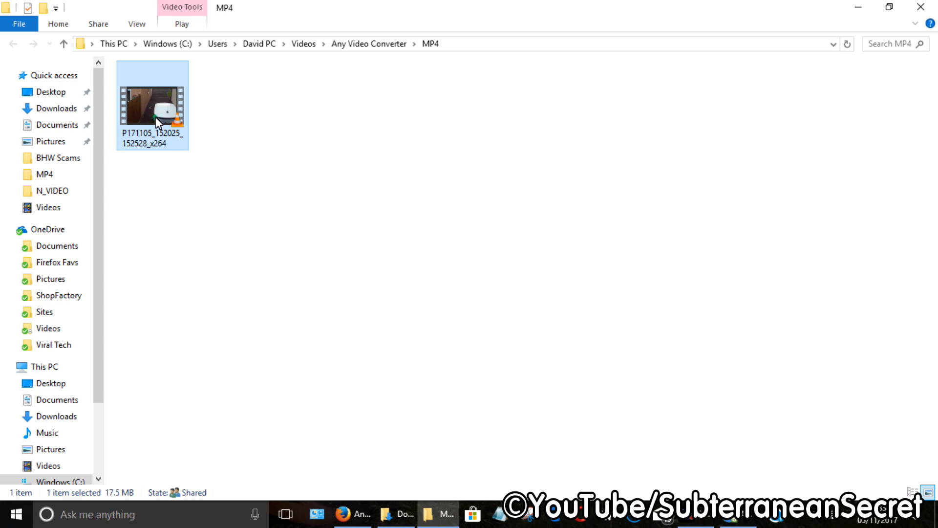
Play the converted P171105_152025_152528_x264 file from the MP4 folder in VLC
double_click(152, 105)
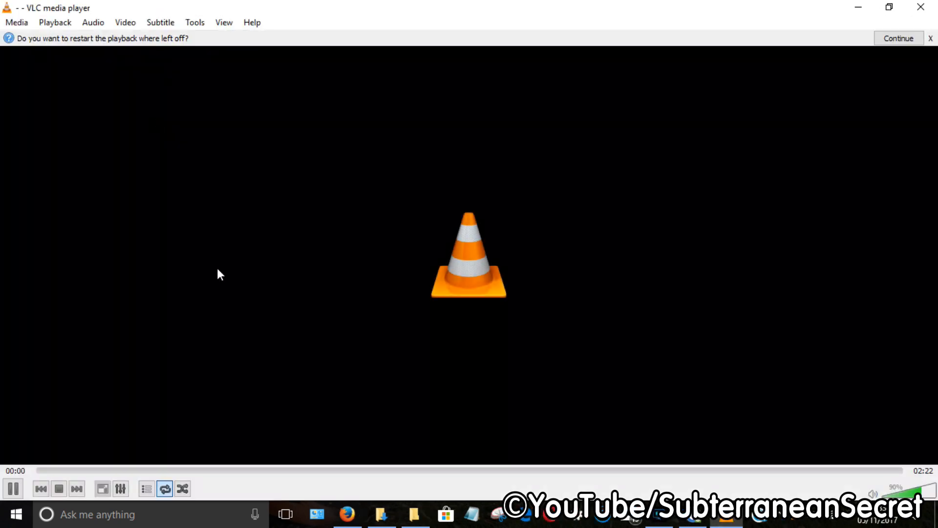